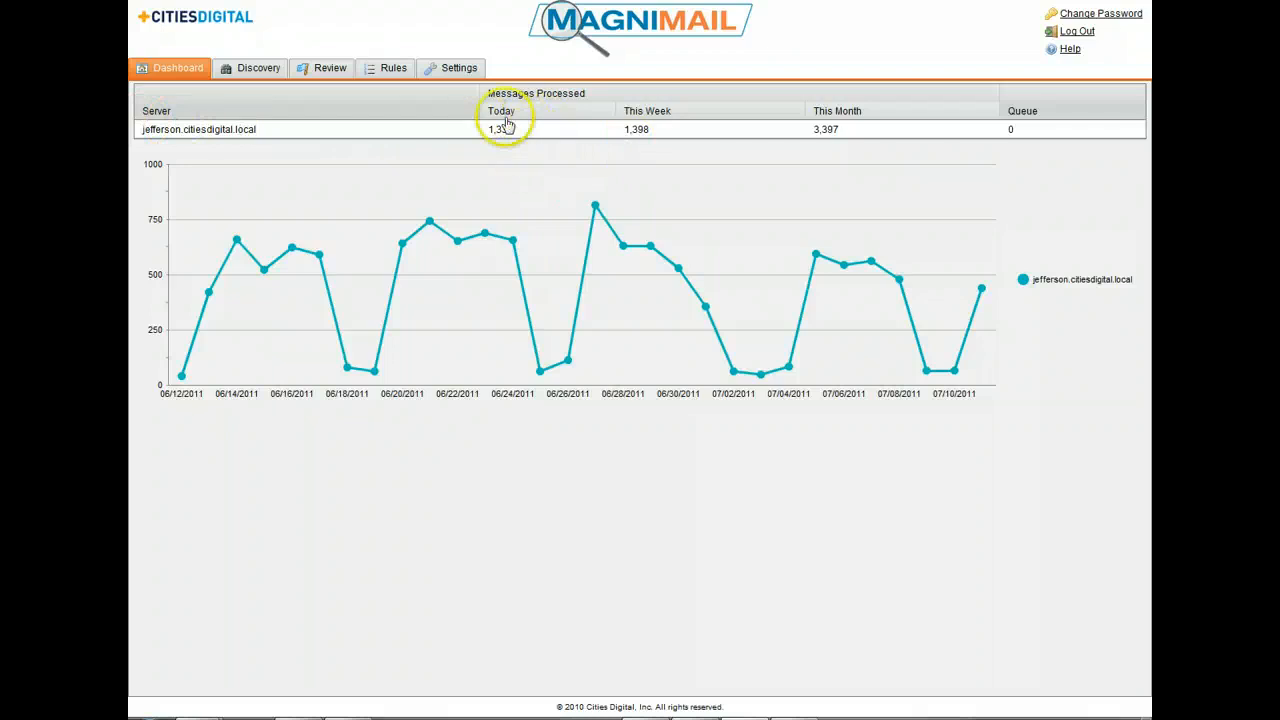
pyautogui.moveTo(868, 138)
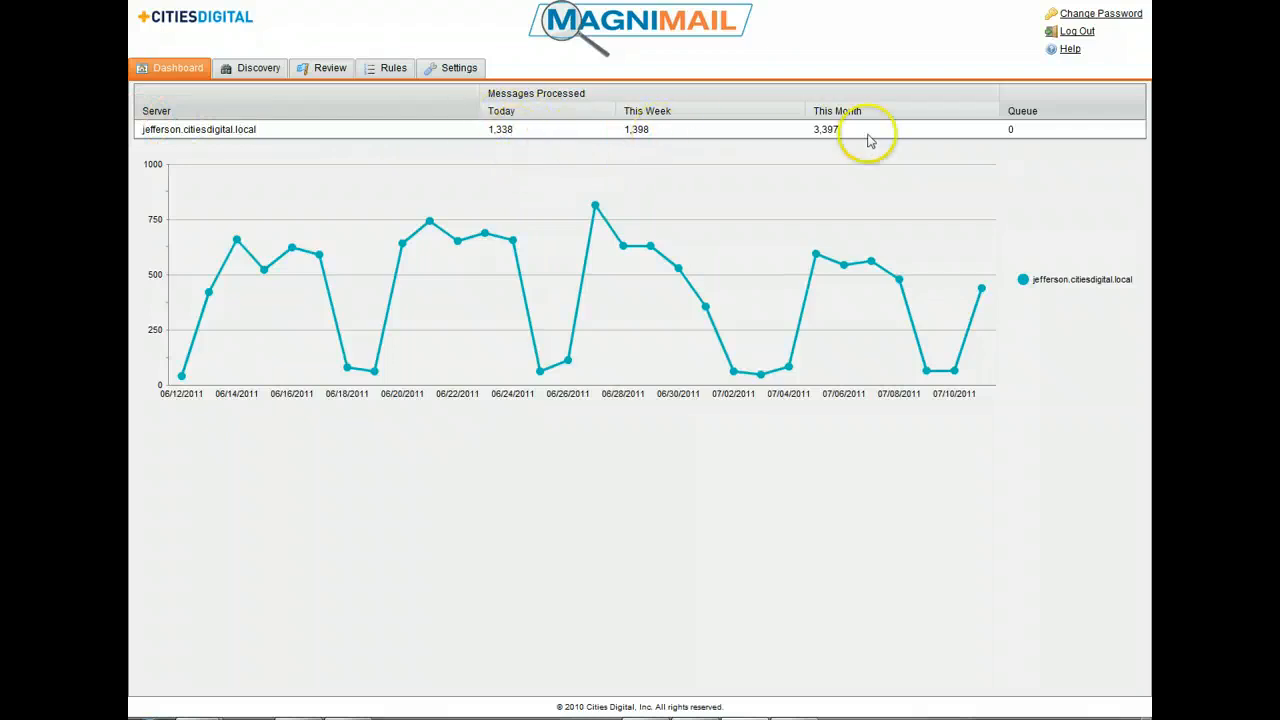
pyautogui.moveTo(1018, 138)
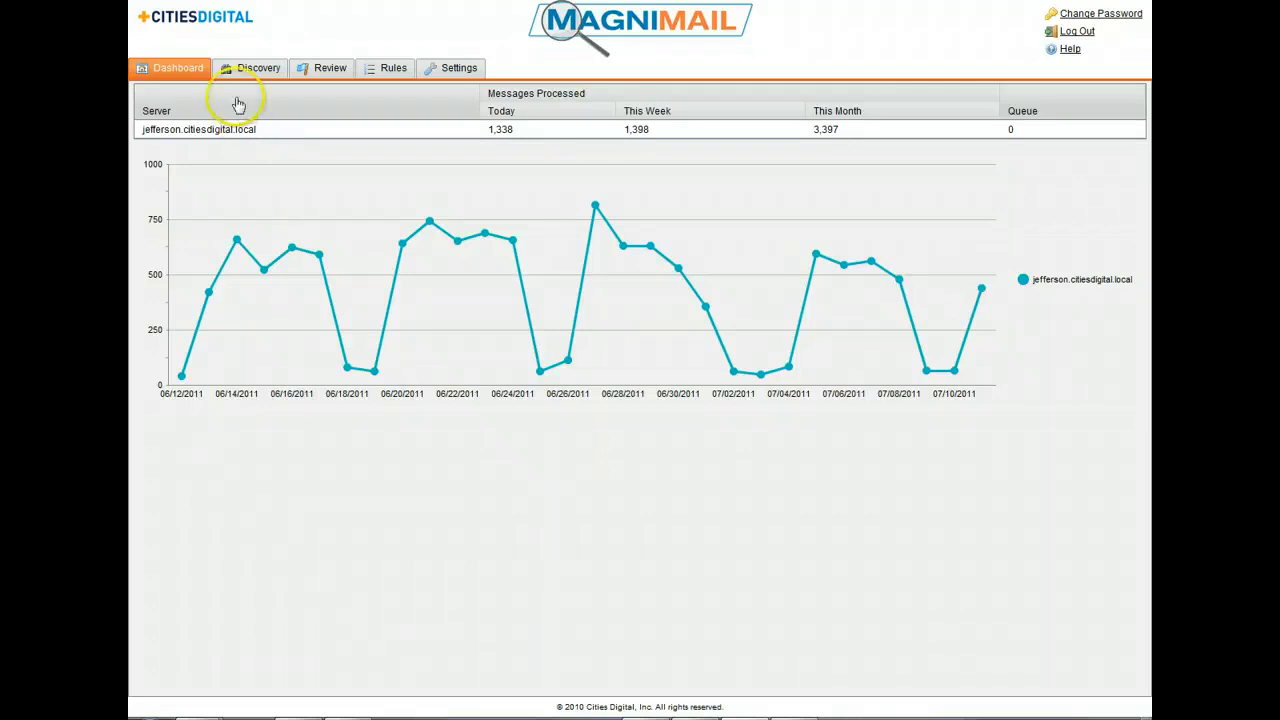
# Preview the '9 Summer Specials for Meeting Planners' discovery result with 'Special Offer' highlighted.
pyautogui.click(258, 68)
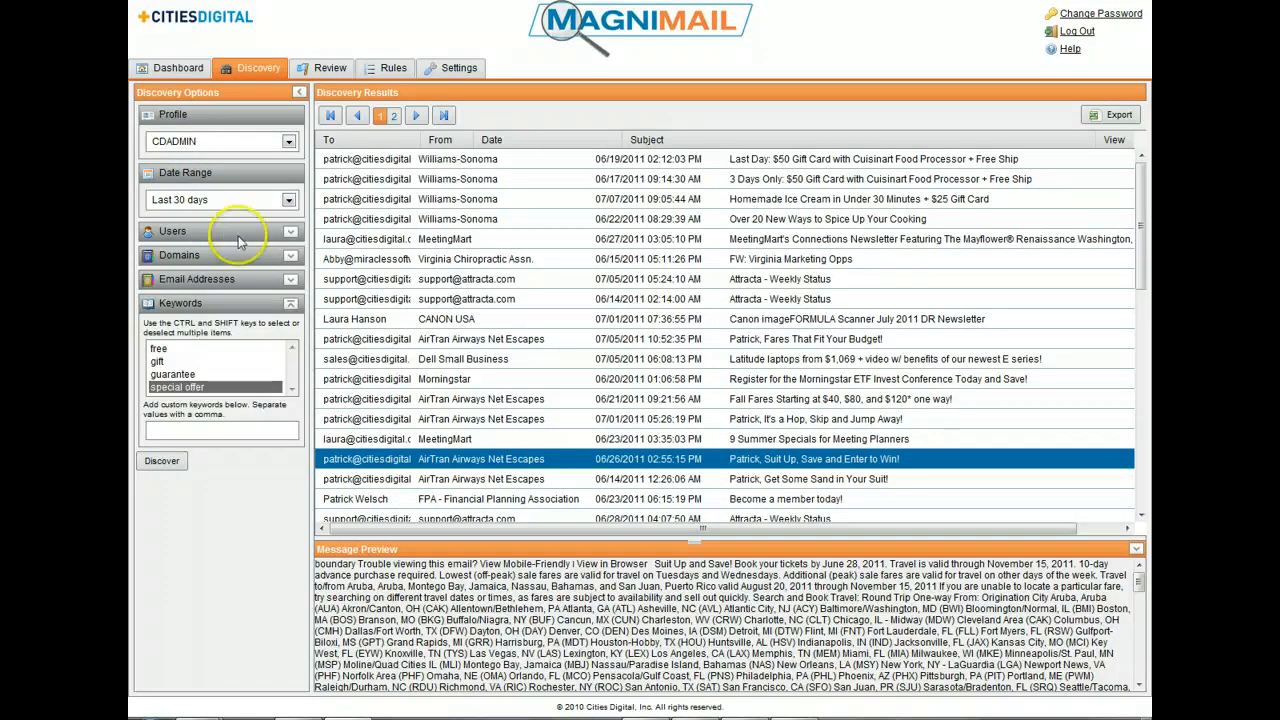
pyautogui.moveTo(200, 360)
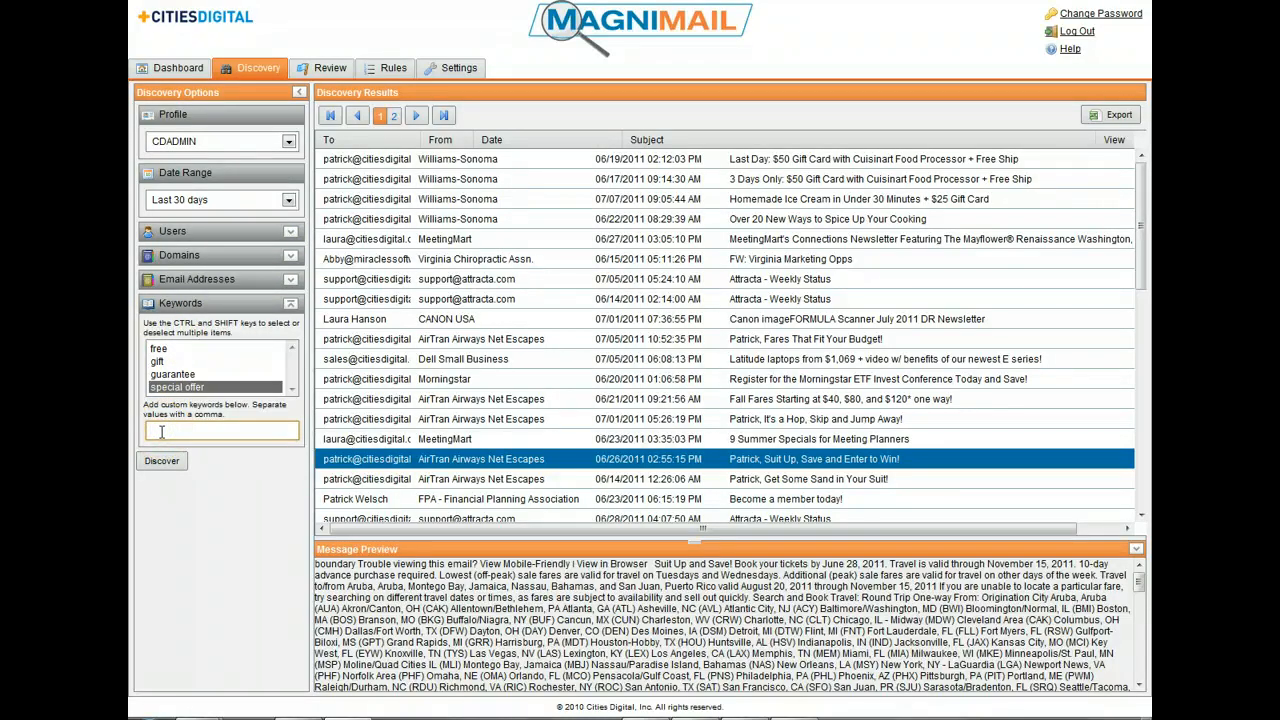
pyautogui.click(485, 439)
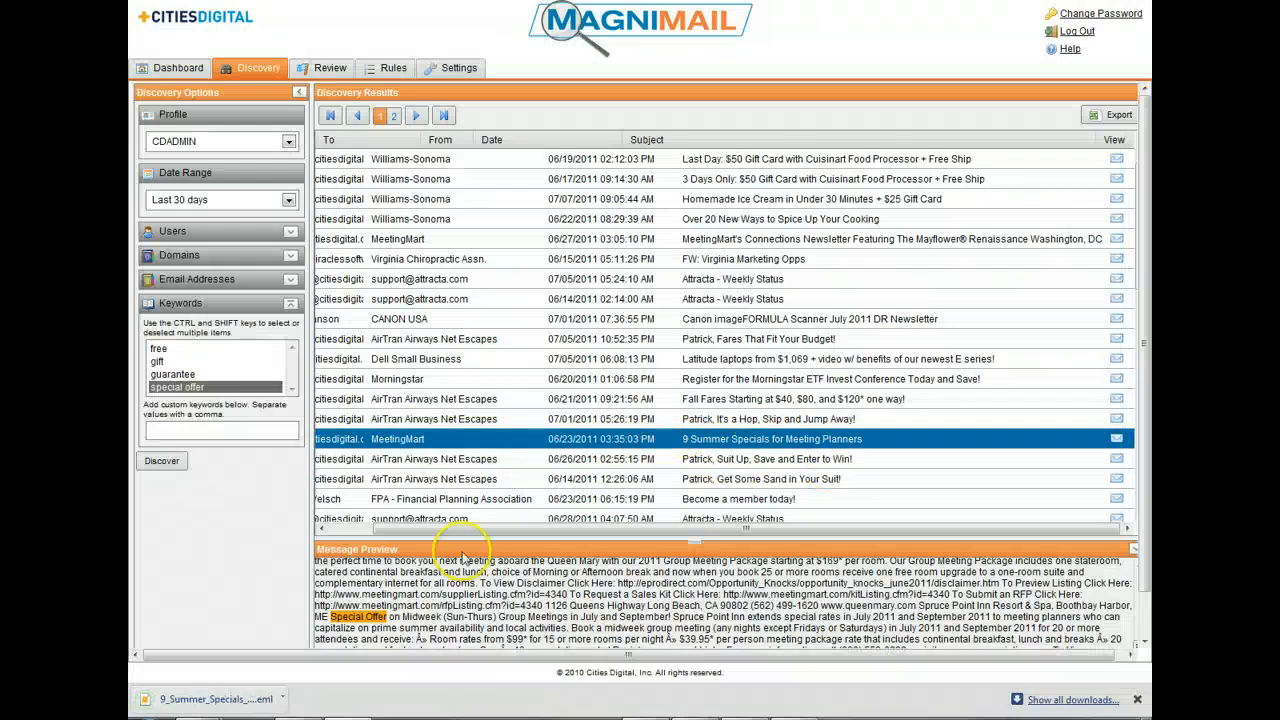
pyautogui.doubleClick(770, 439)
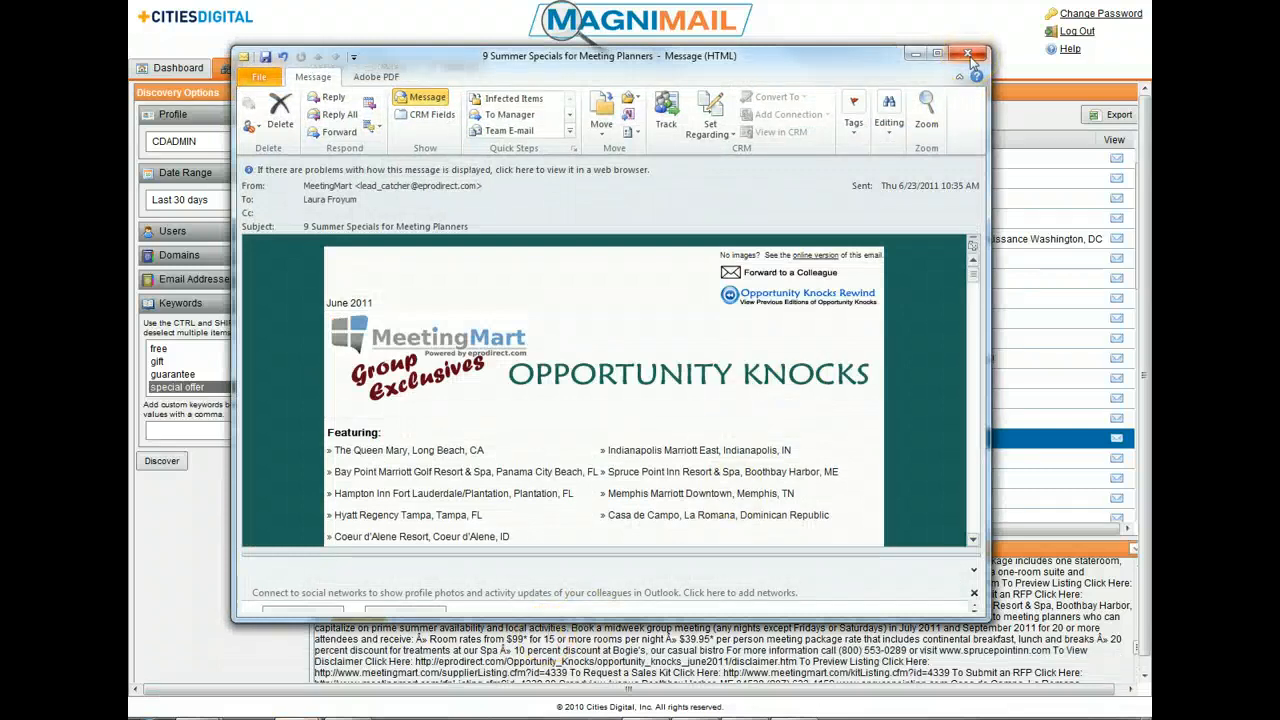
pyautogui.moveTo(968, 54)
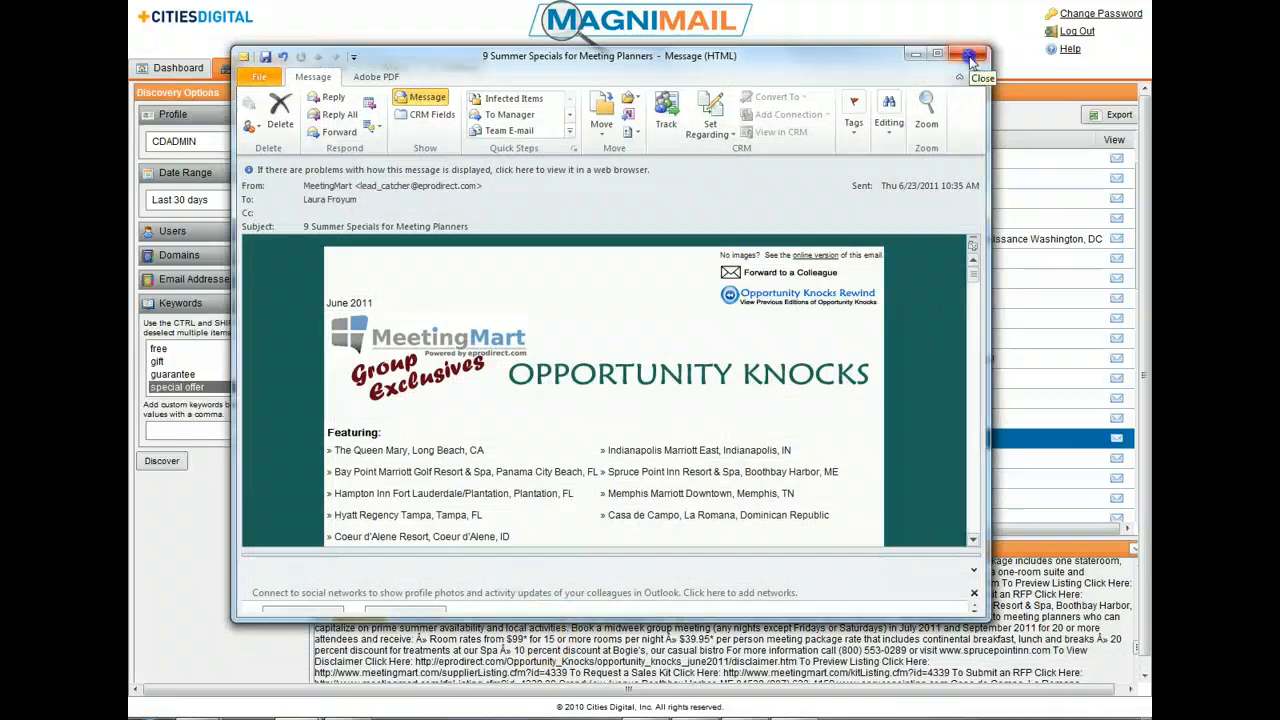
pyautogui.click(969, 55)
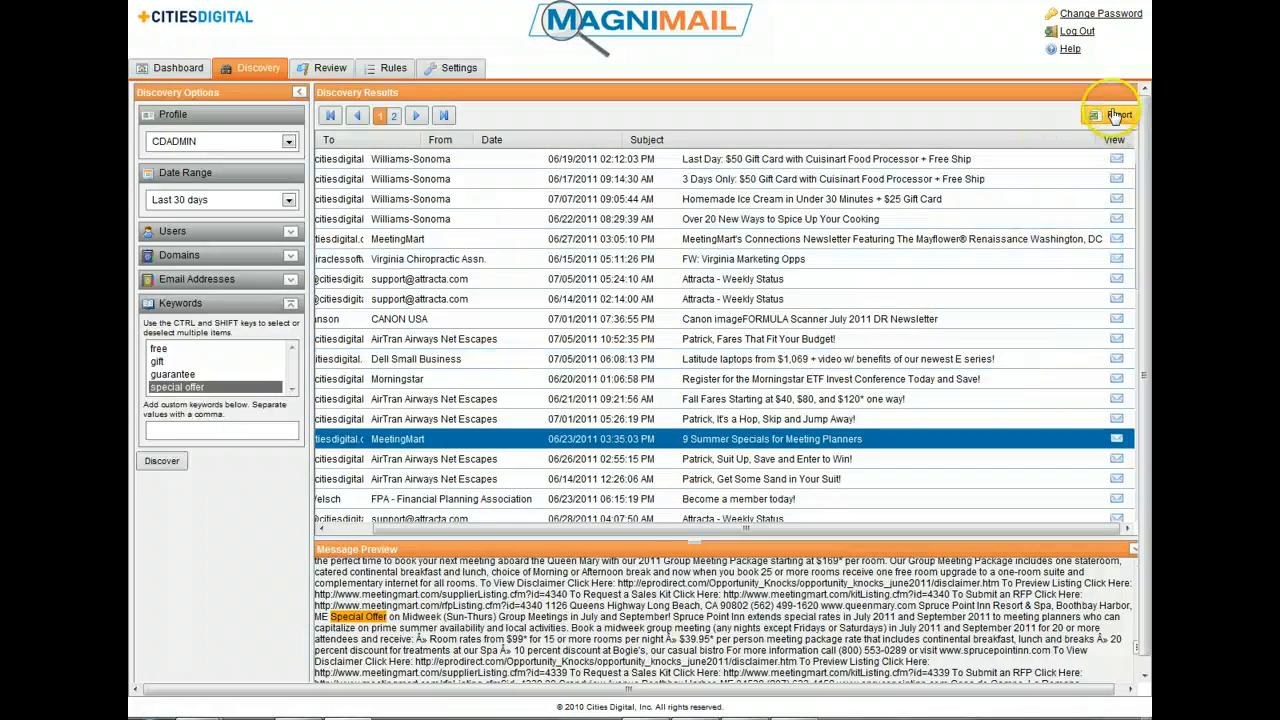
# Show the Review list of messages awaiting review.
pyautogui.click(322, 68)
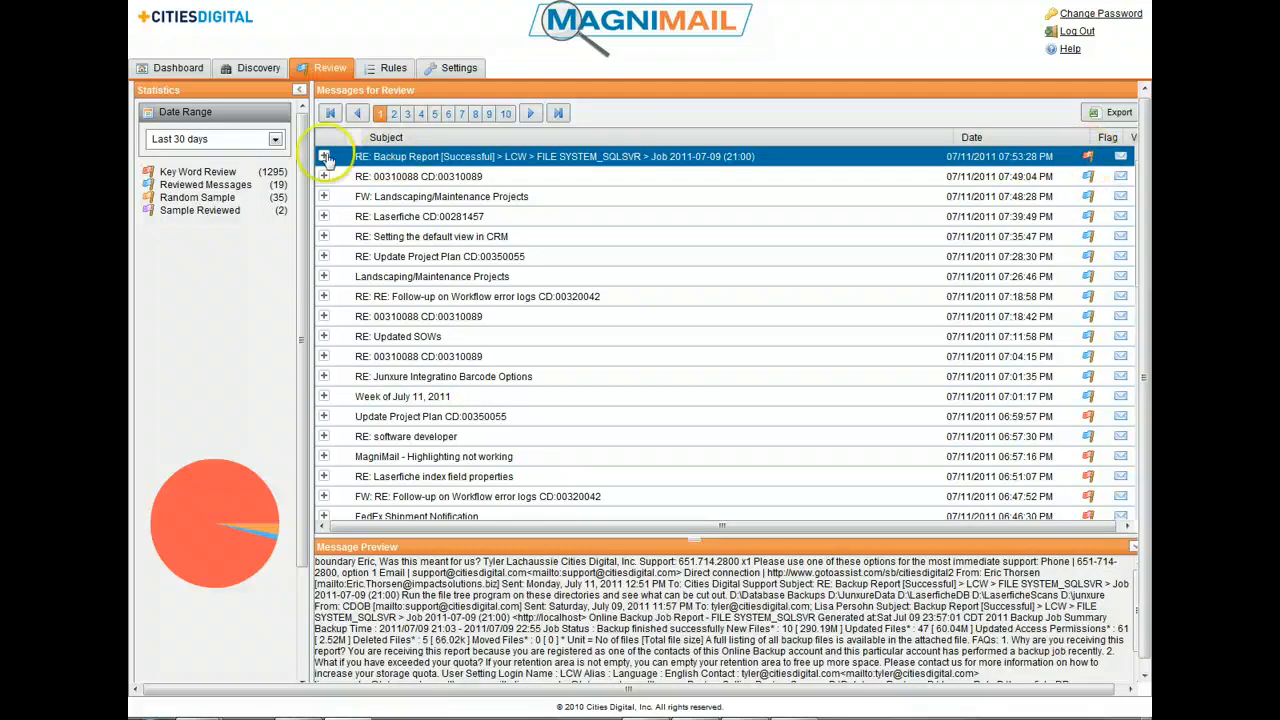
# Expand the Backup Report message's matched text, then view the admin profile and rule sets.
pyautogui.click(324, 156)
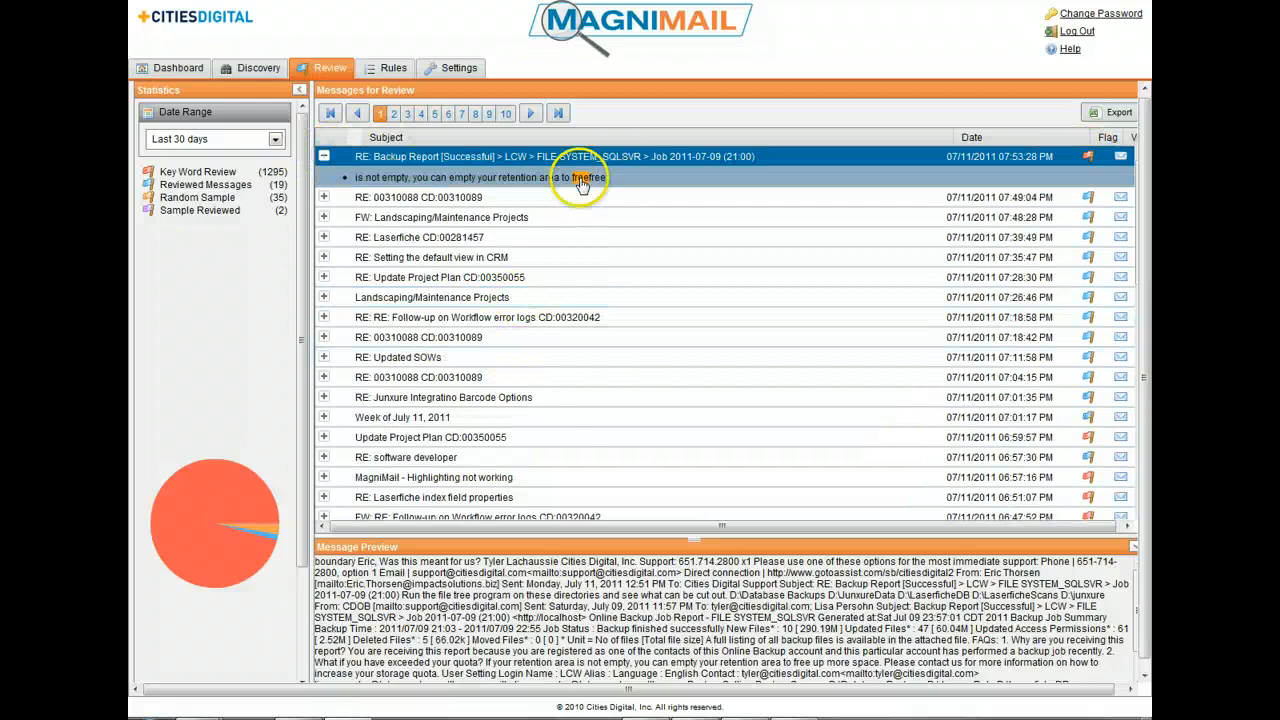
pyautogui.moveTo(1088, 157)
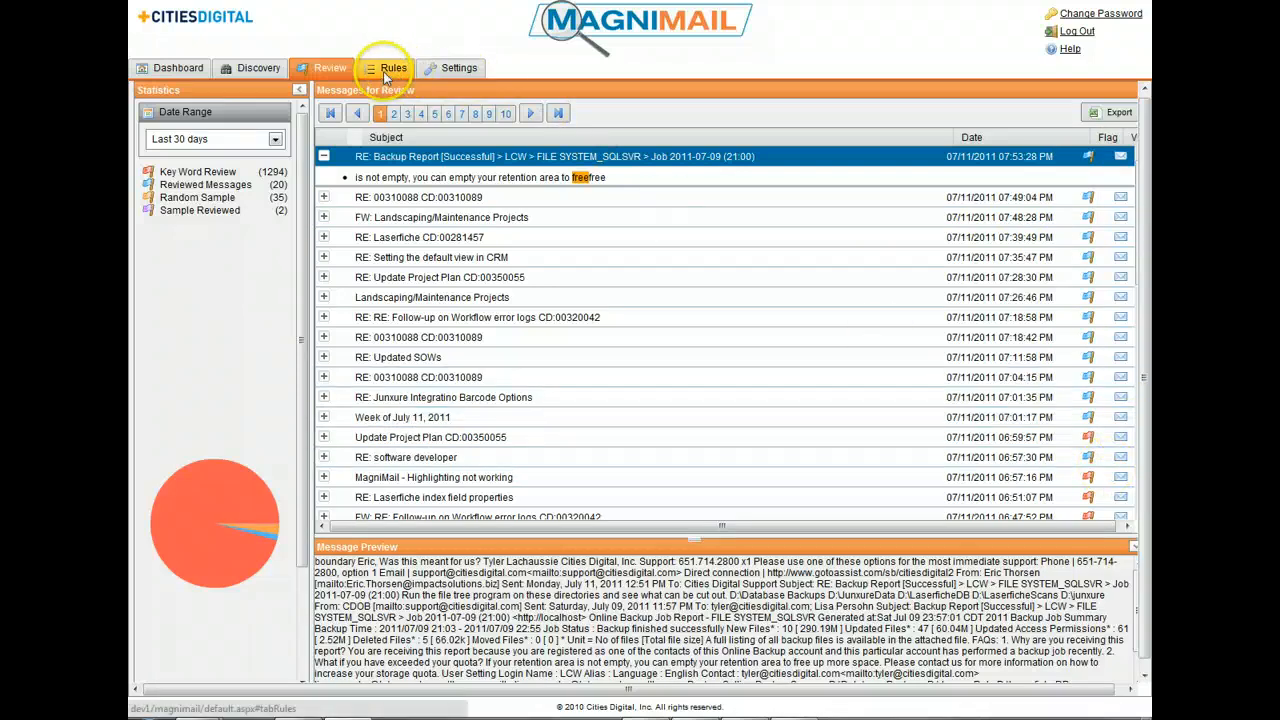
pyautogui.click(393, 67)
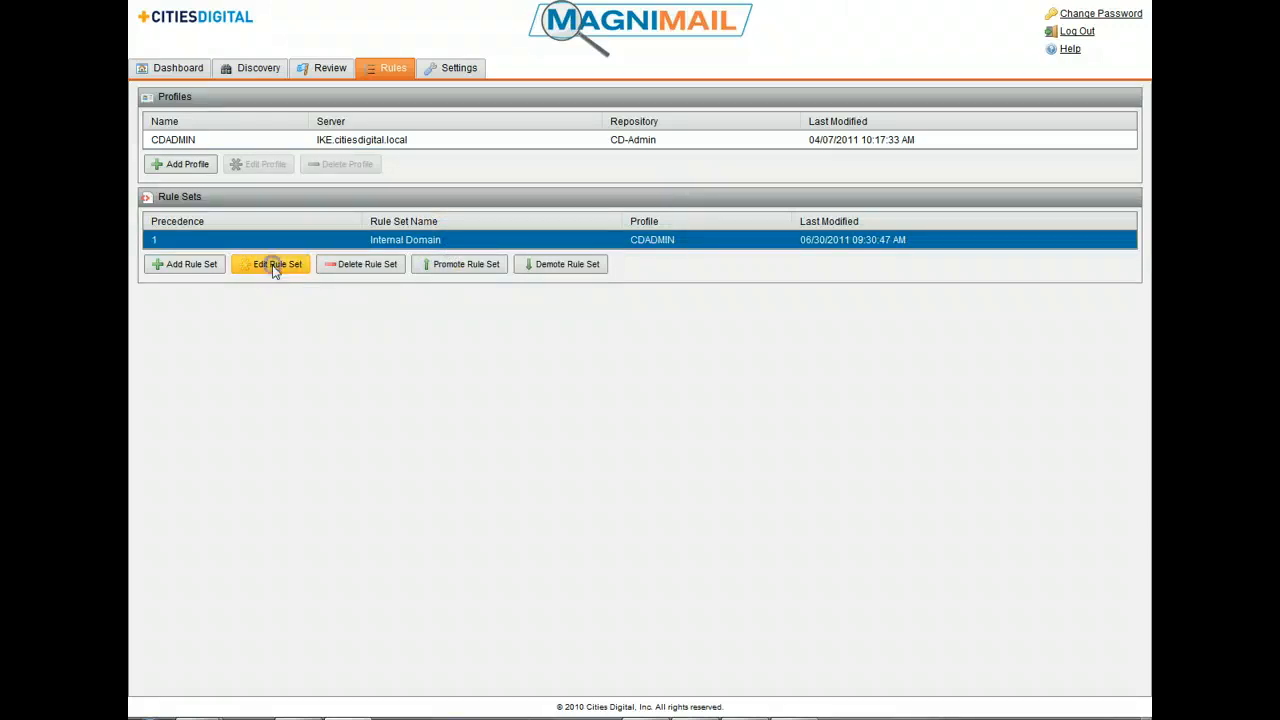
# Inspect the Internal Domain rule set's Options, Flagging and Attachments settings, closing without saving.
pyautogui.click(270, 264)
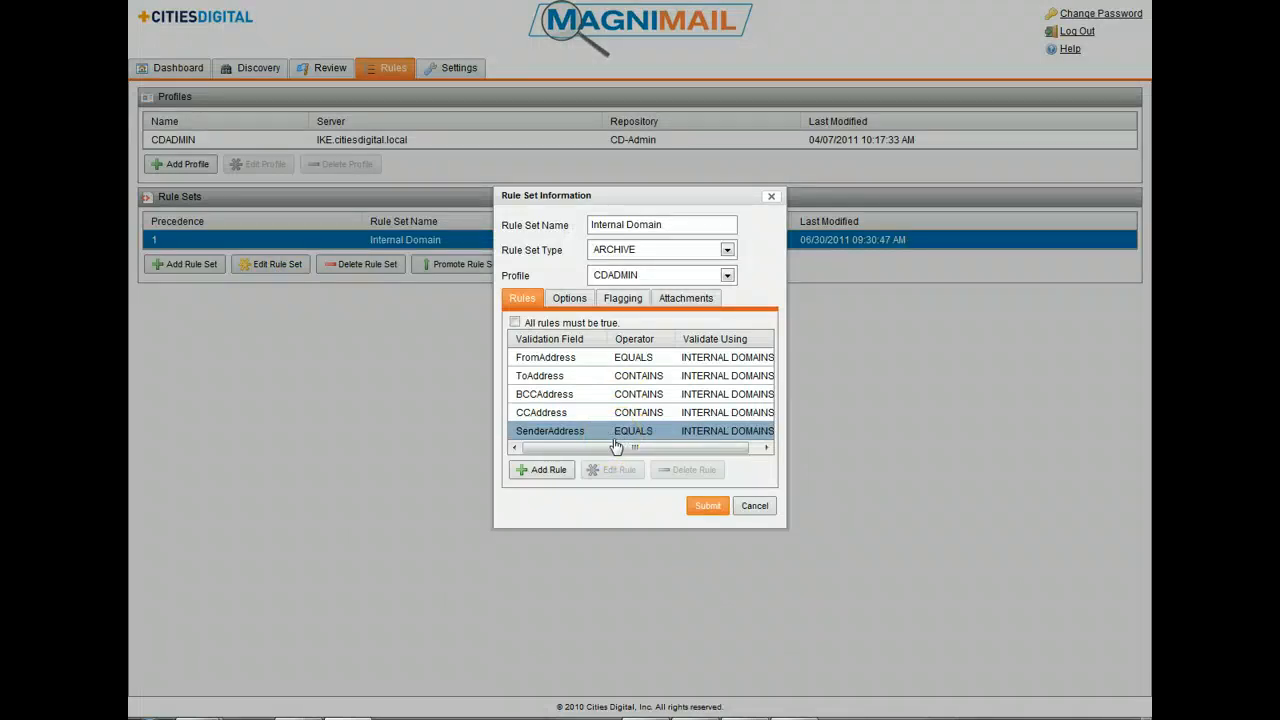
pyautogui.click(569, 298)
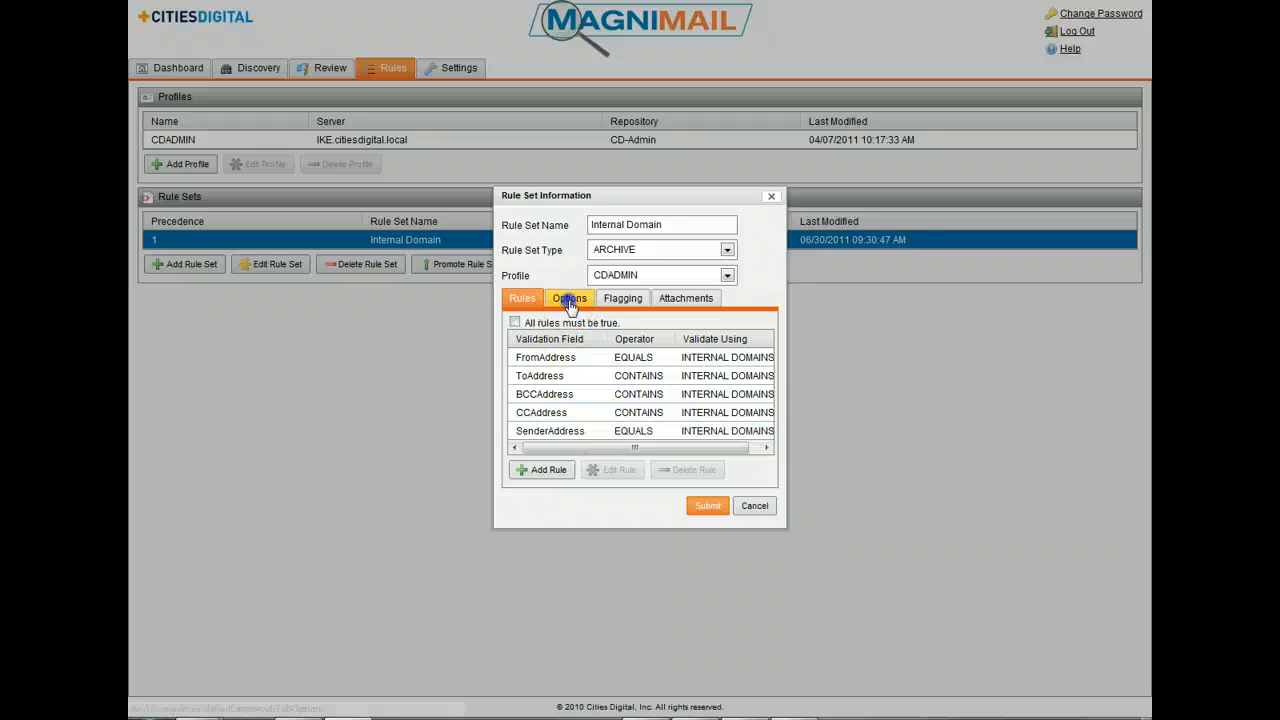
pyautogui.click(569, 298)
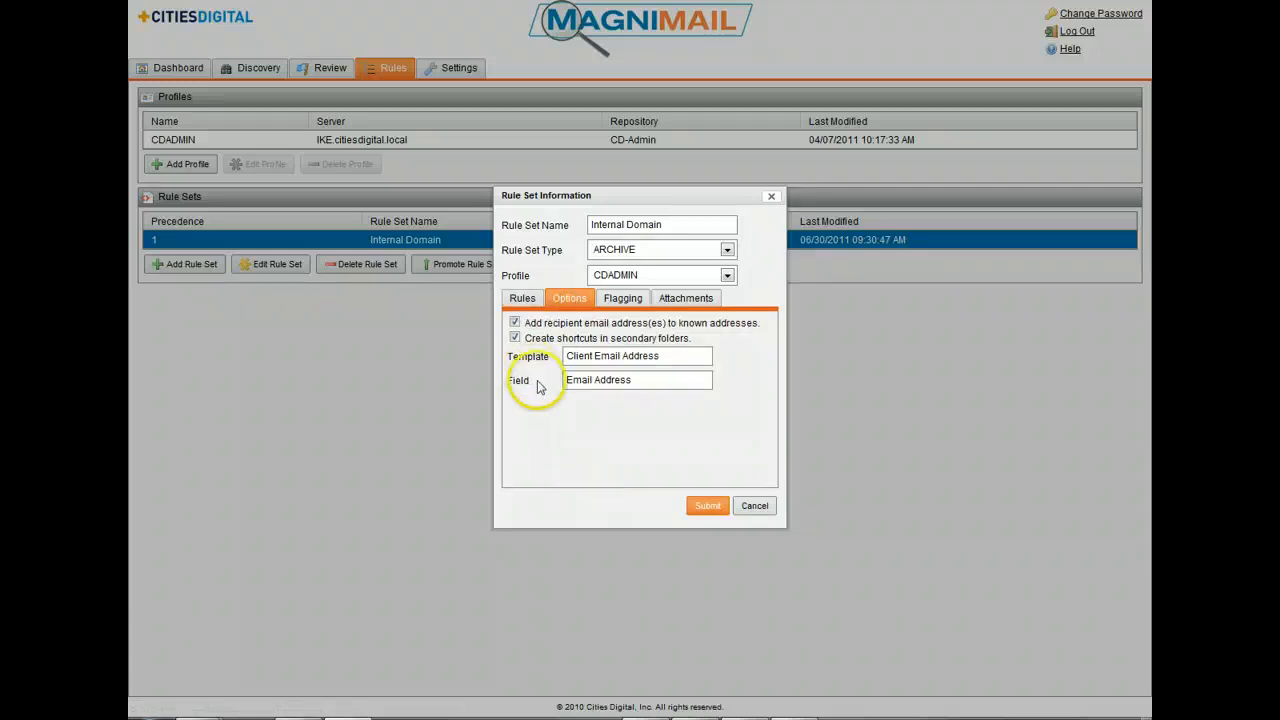
pyautogui.moveTo(763, 355)
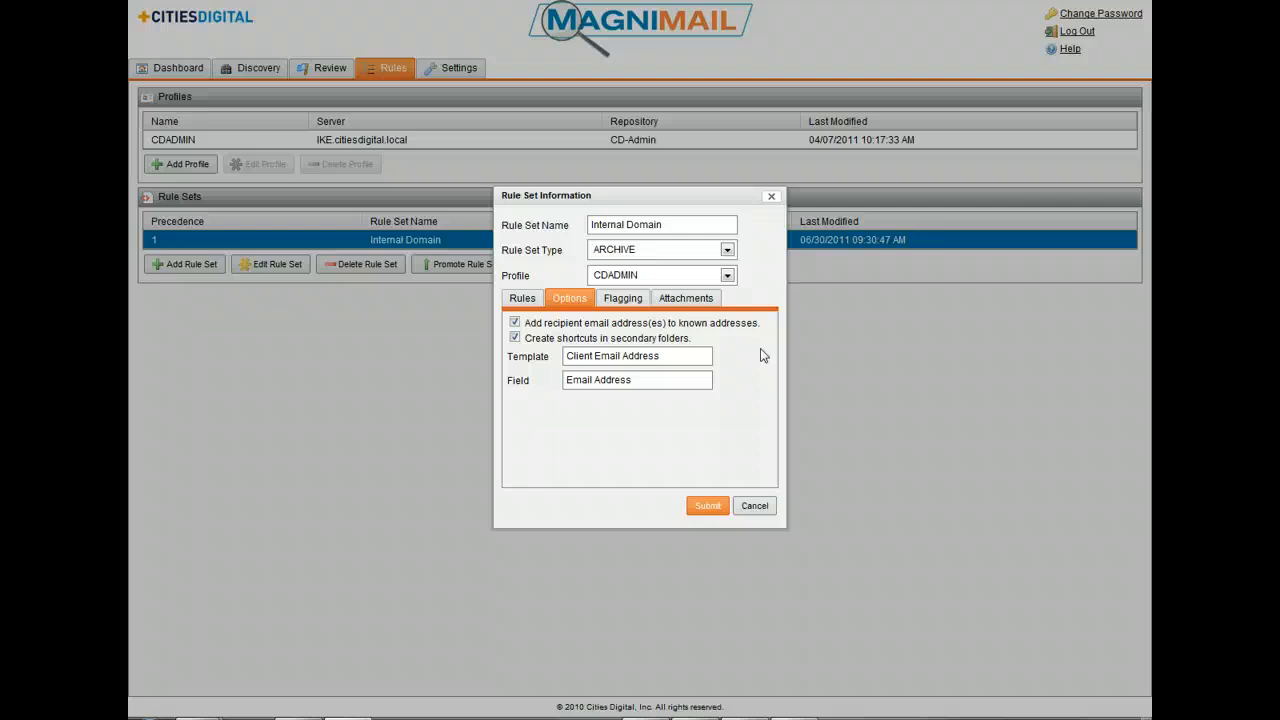
pyautogui.click(622, 298)
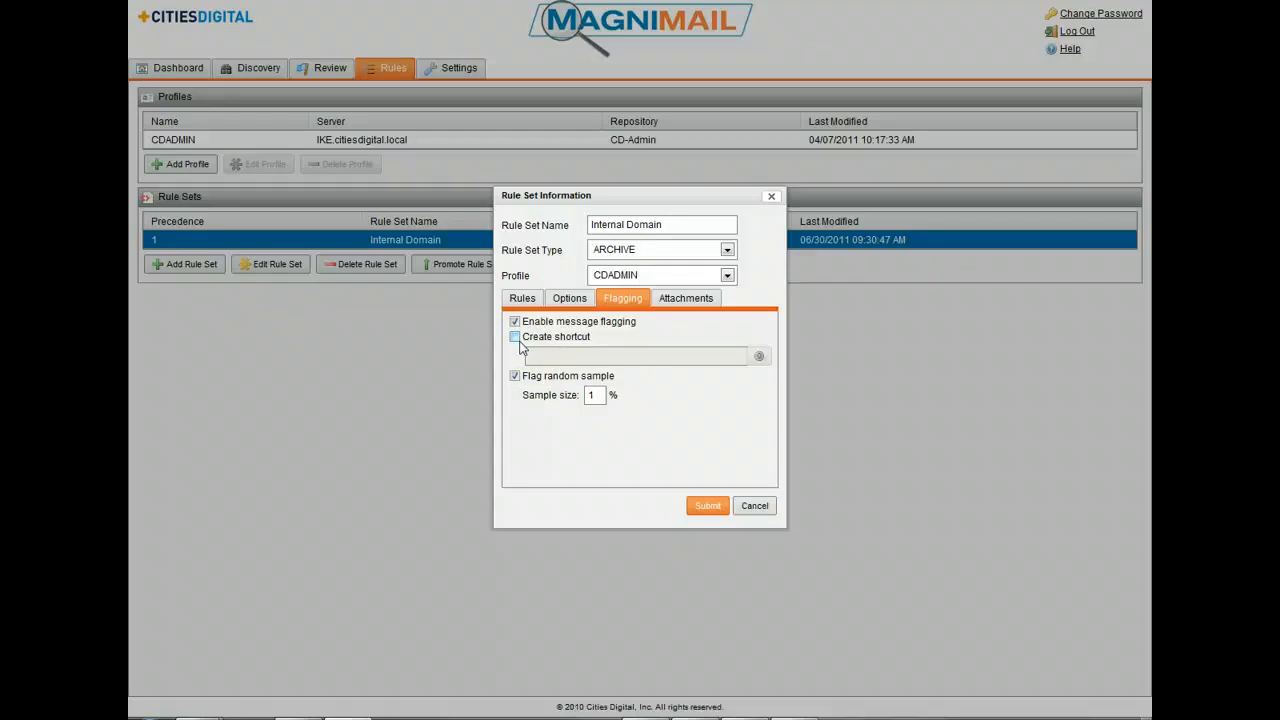
pyautogui.click(685, 298)
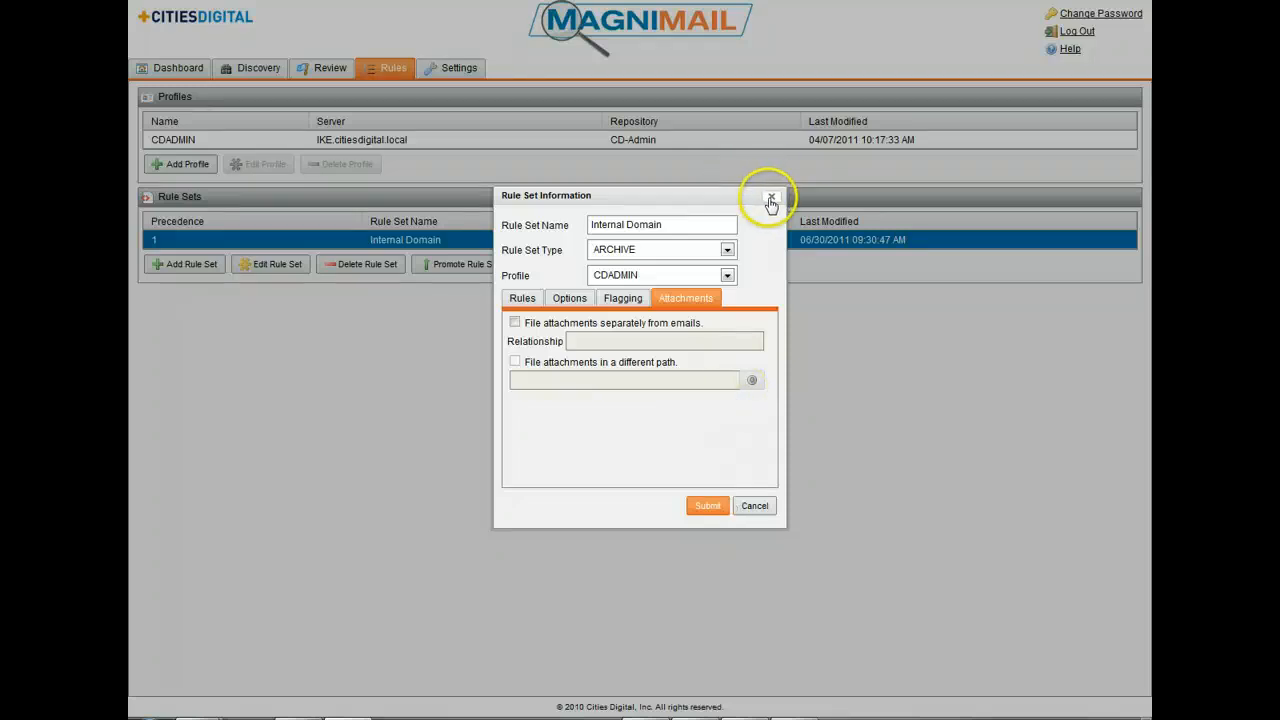
pyautogui.click(771, 197)
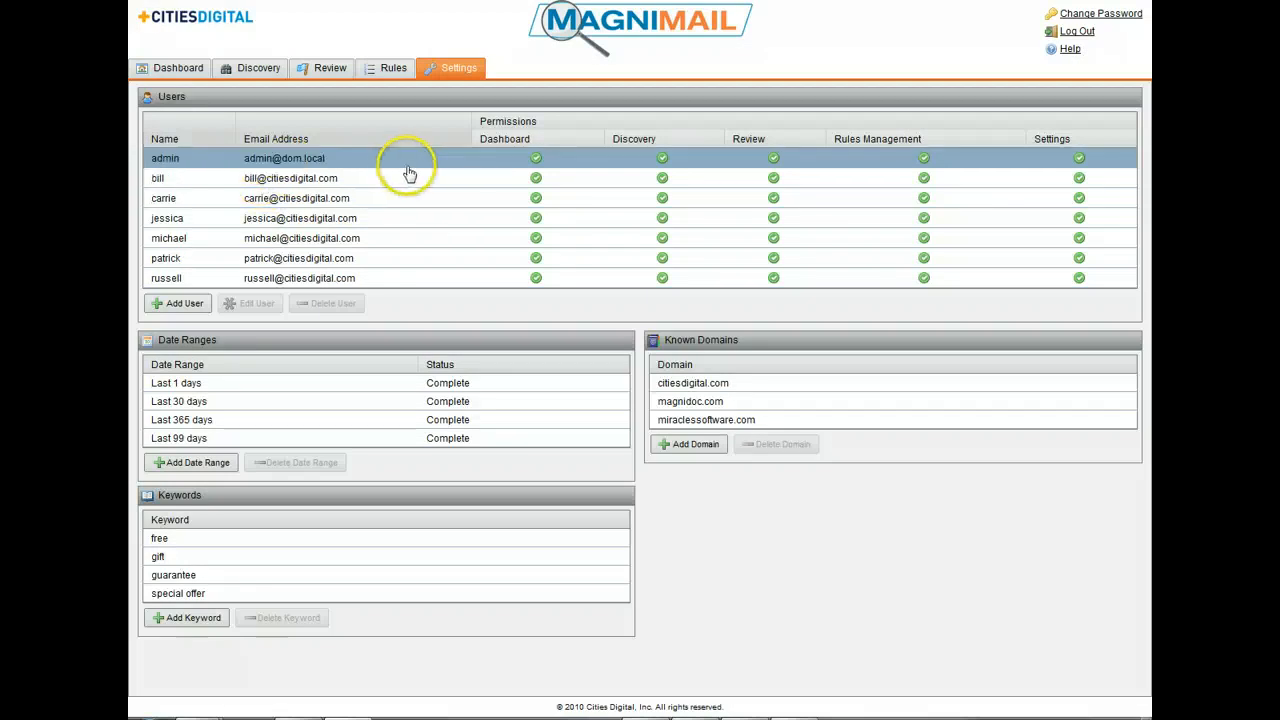
pyautogui.moveTo(651, 168)
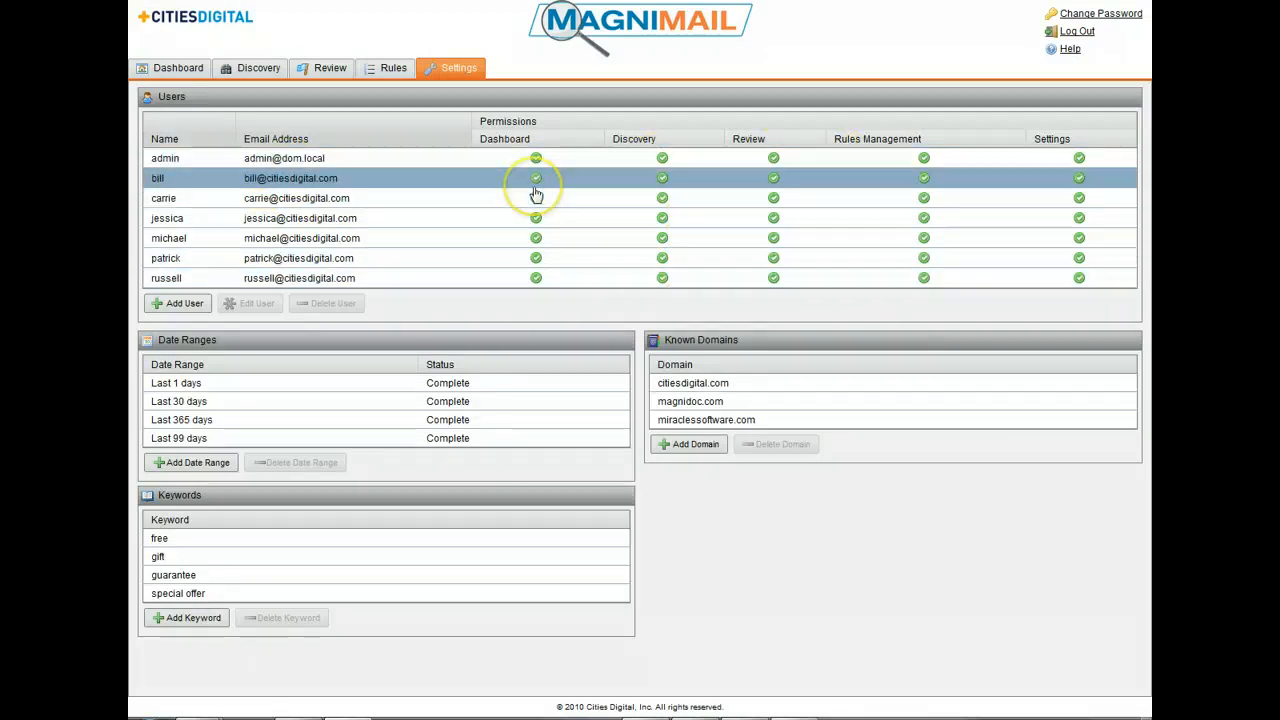
pyautogui.moveTo(950, 186)
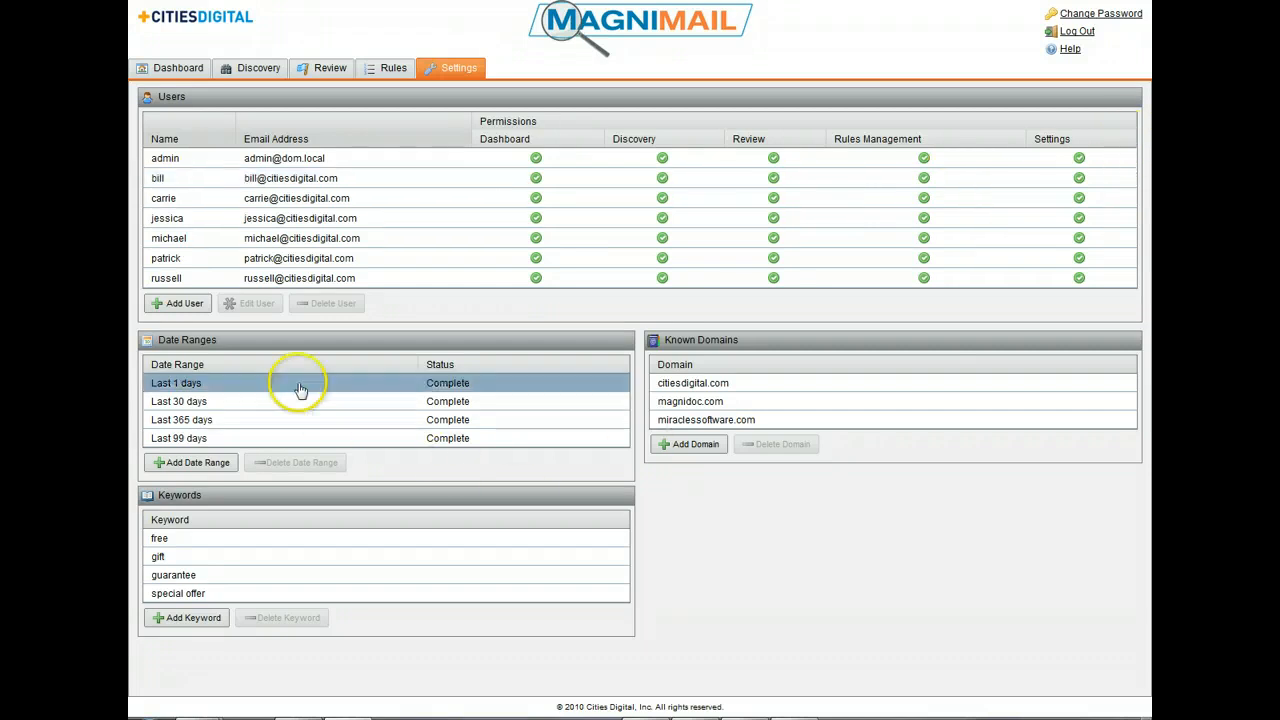
pyautogui.click(279, 575)
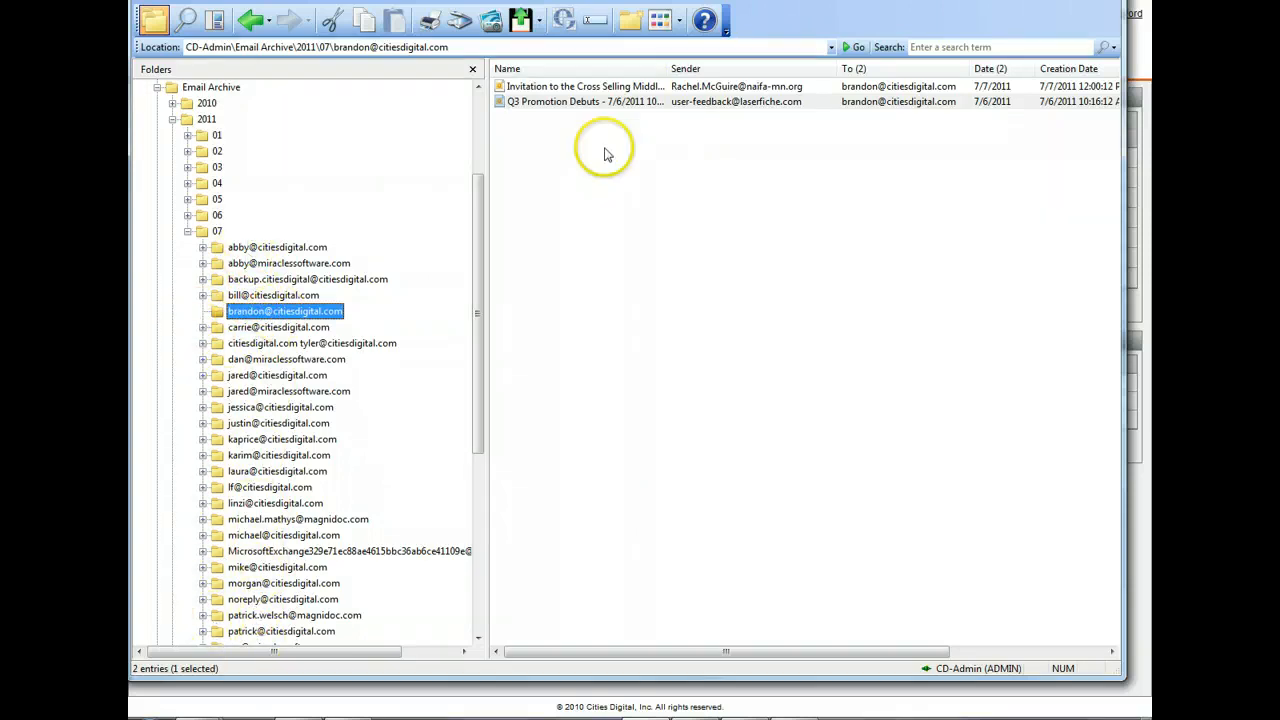
pyautogui.click(585, 101)
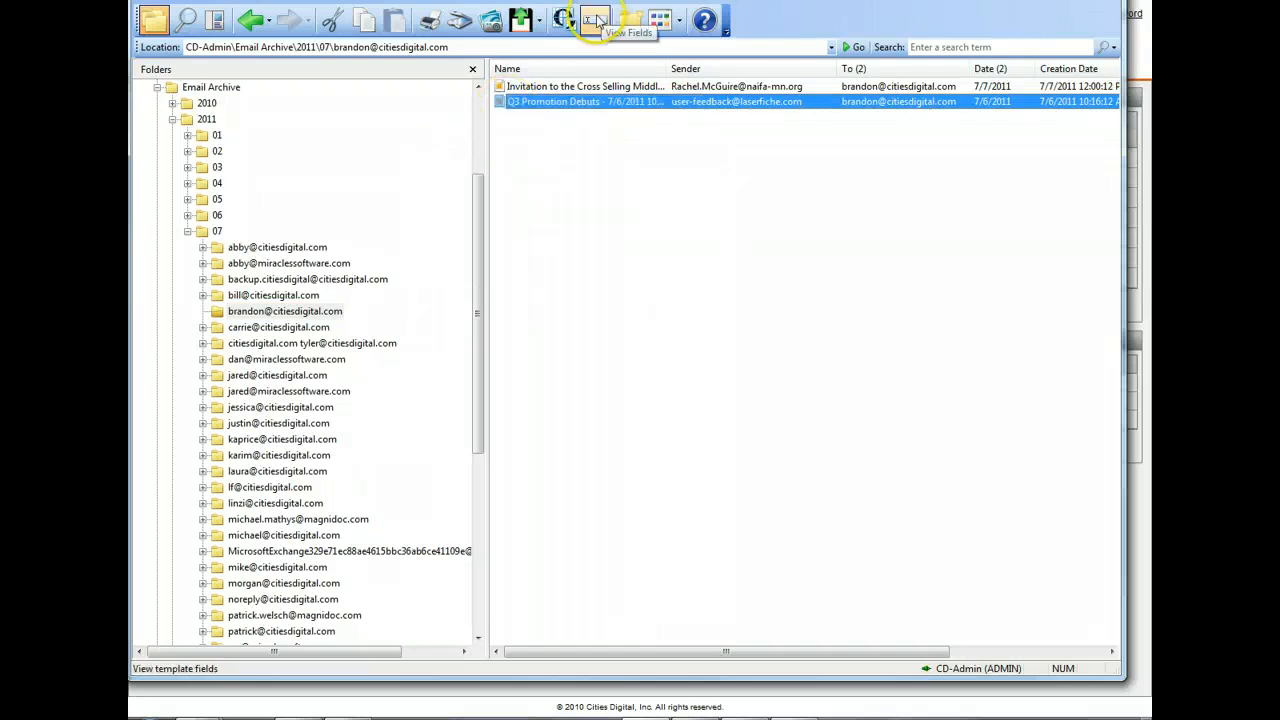
pyautogui.click(595, 20)
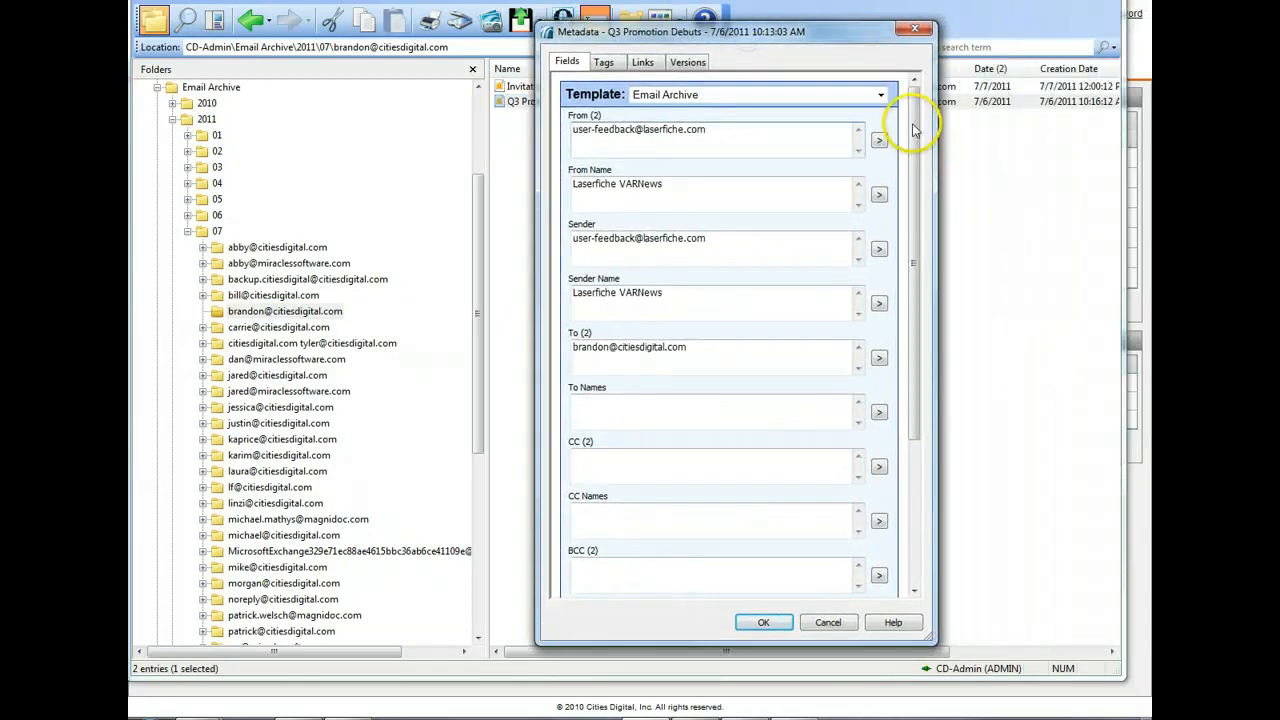
pyautogui.scroll(-3)
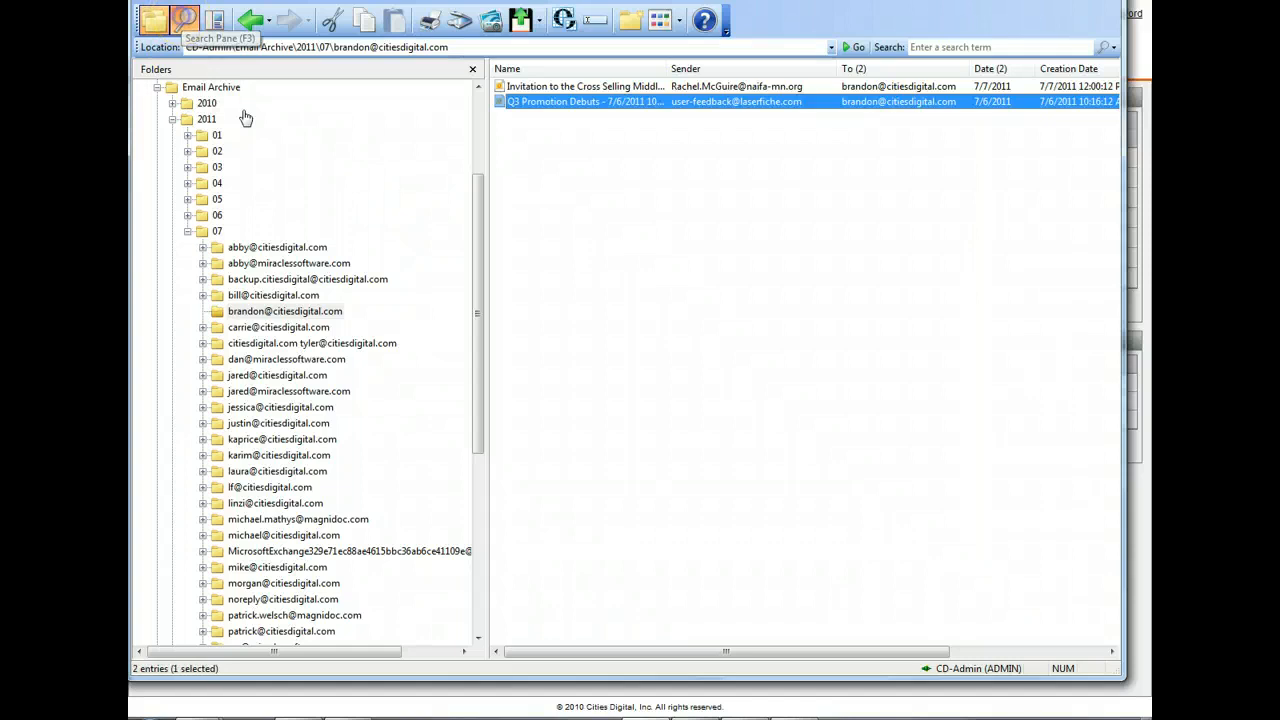
pyautogui.click(184, 19)
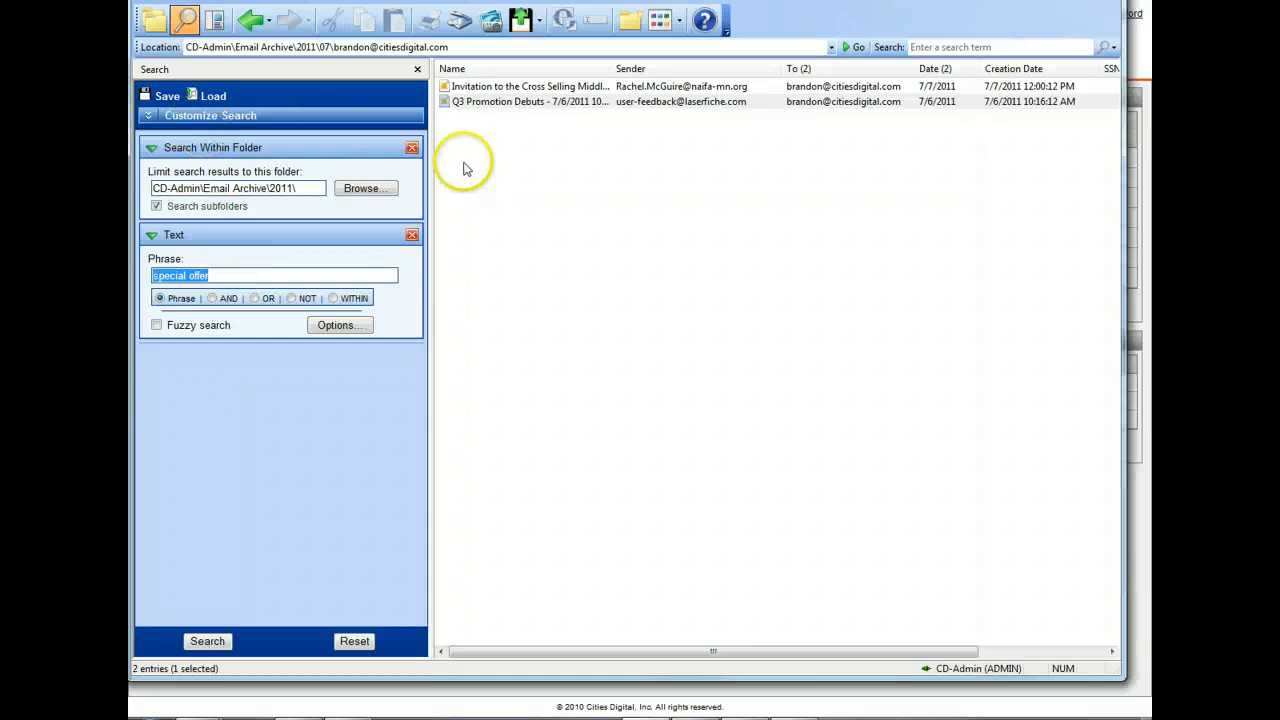
pyautogui.moveTo(475, 191)
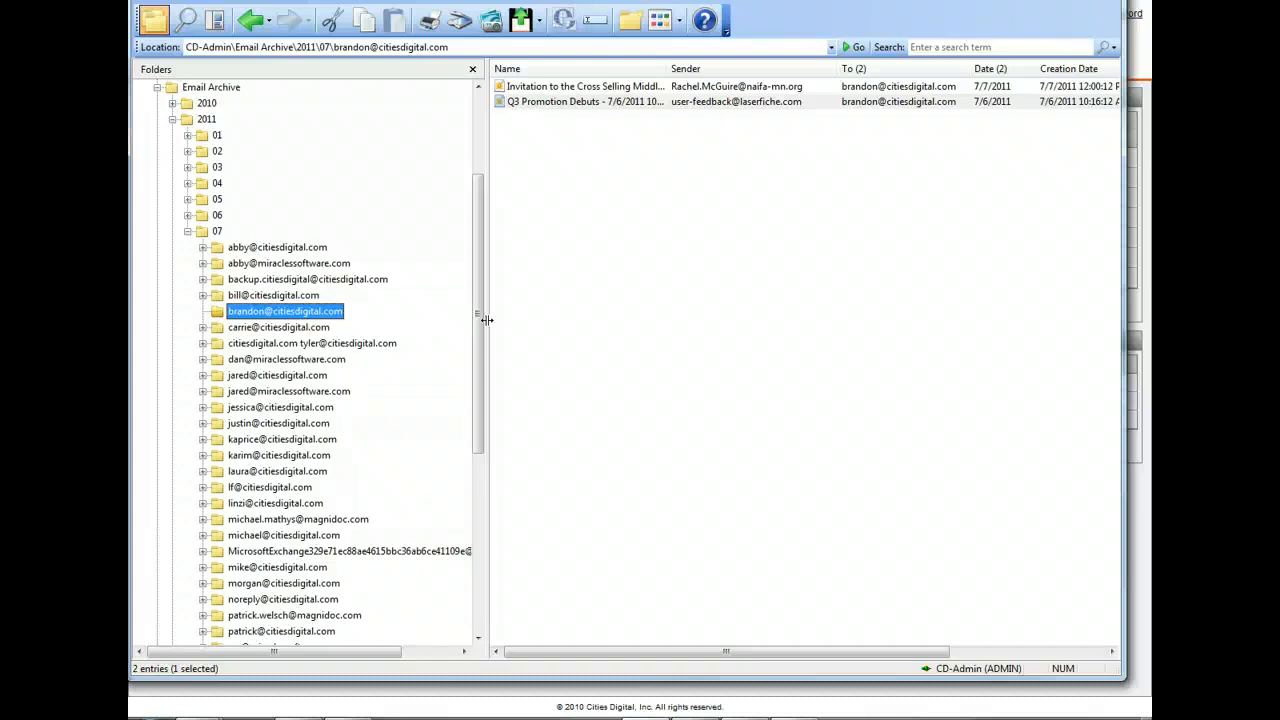
pyautogui.moveTo(487, 320)
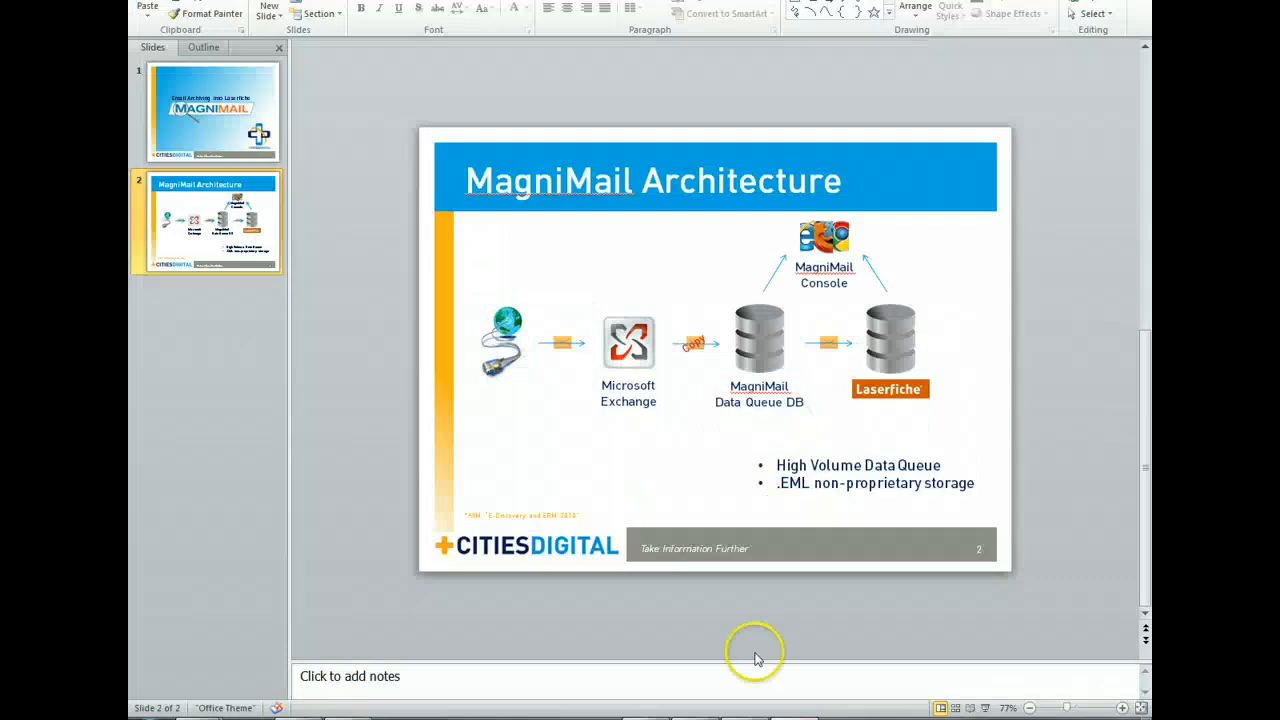
pyautogui.moveTo(670, 290)
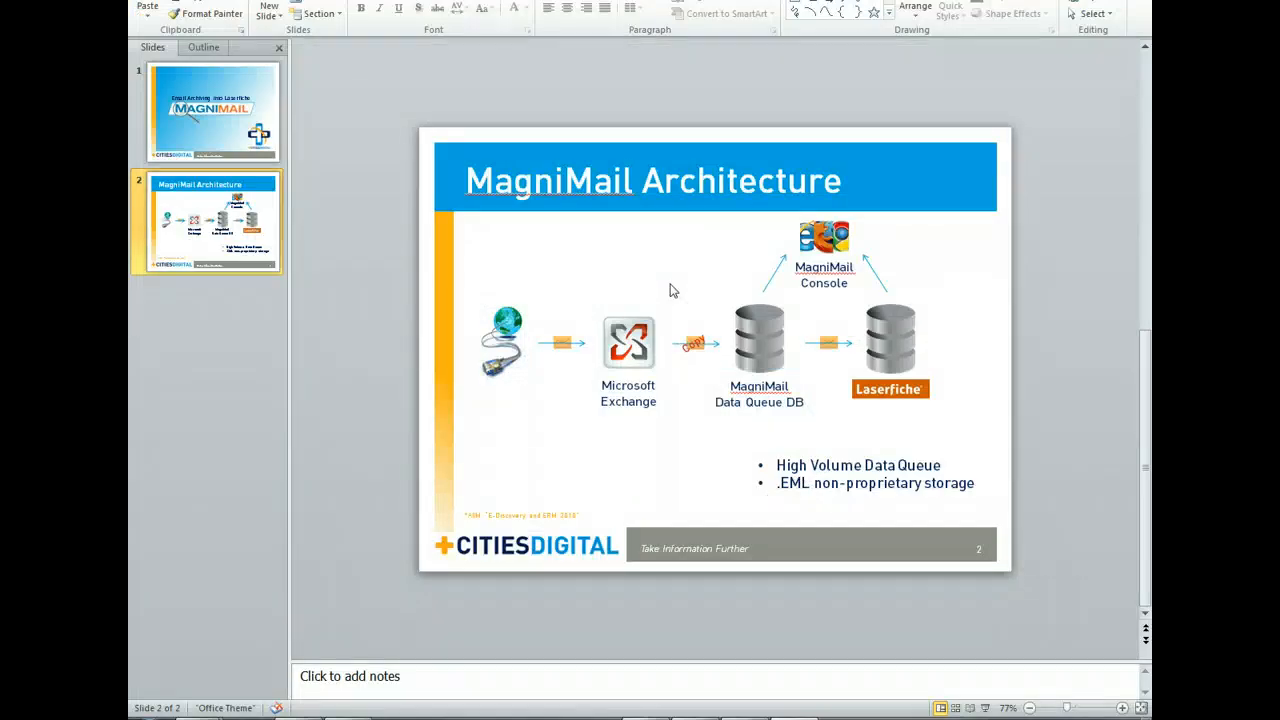